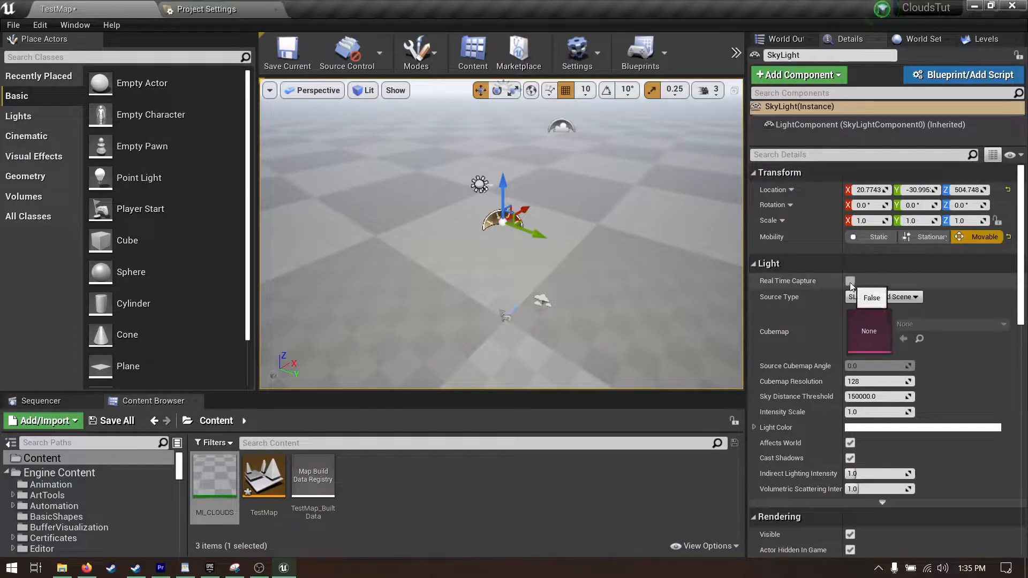
# Step: Enable Real Time Capture on the SkyLight, then select Atmospheric Fog in the outliner
pyautogui.click(851, 280)
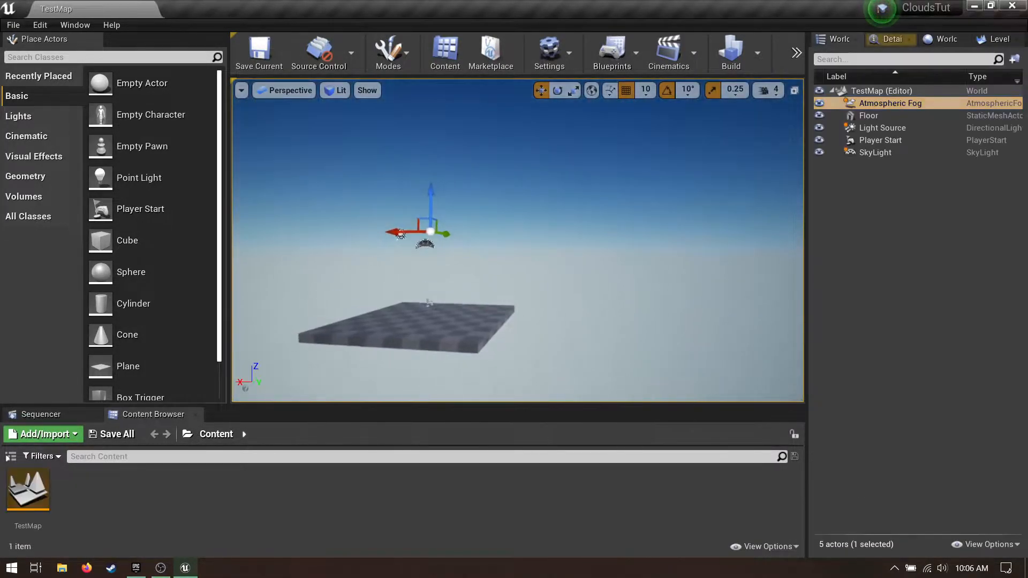
pyautogui.write('skya')
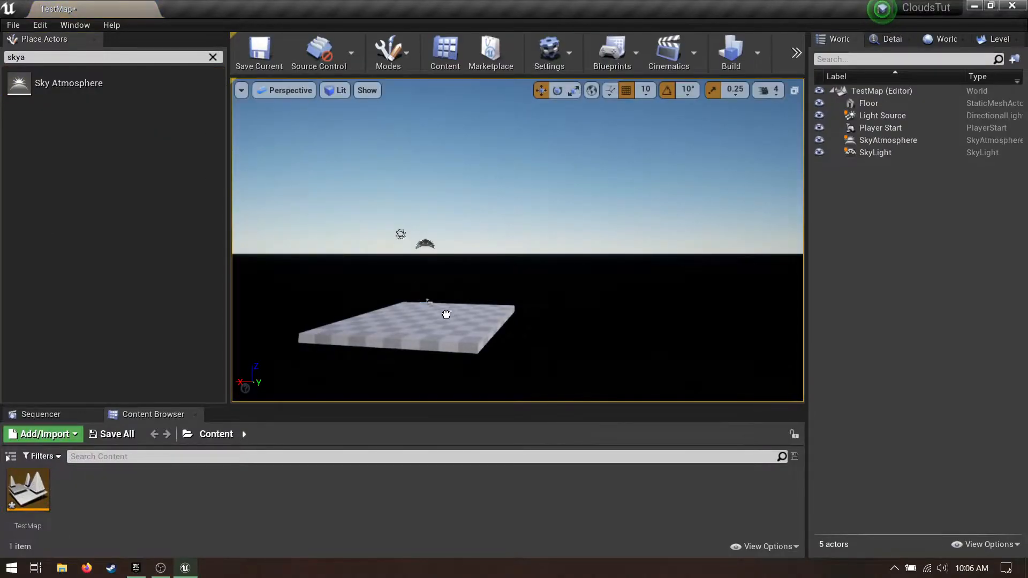
# Step: Place a Sky Atmosphere, rotate the Light Source sun, and search for Exponential Height Fog
pyautogui.click(881, 116)
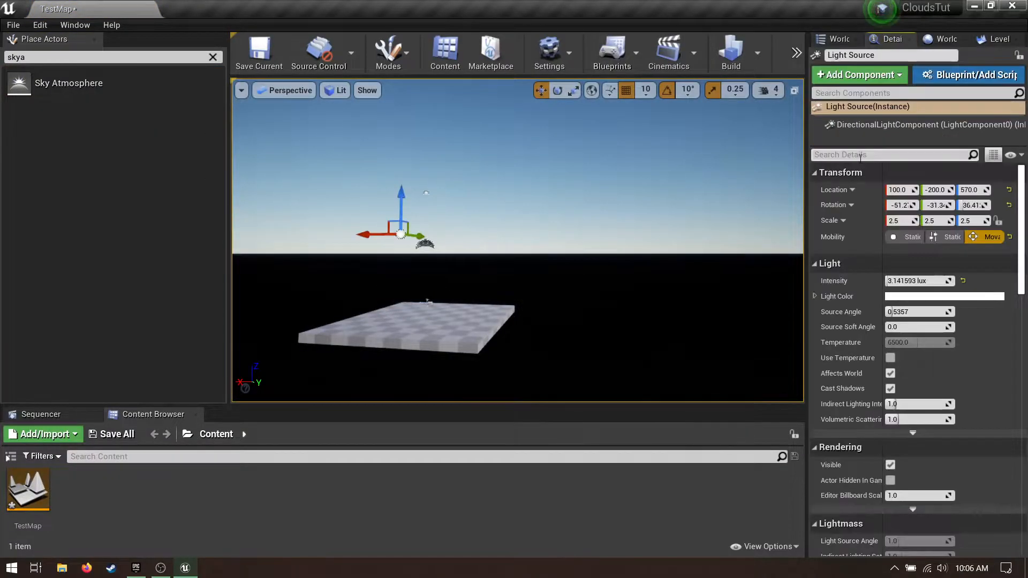
pyautogui.write('atm')
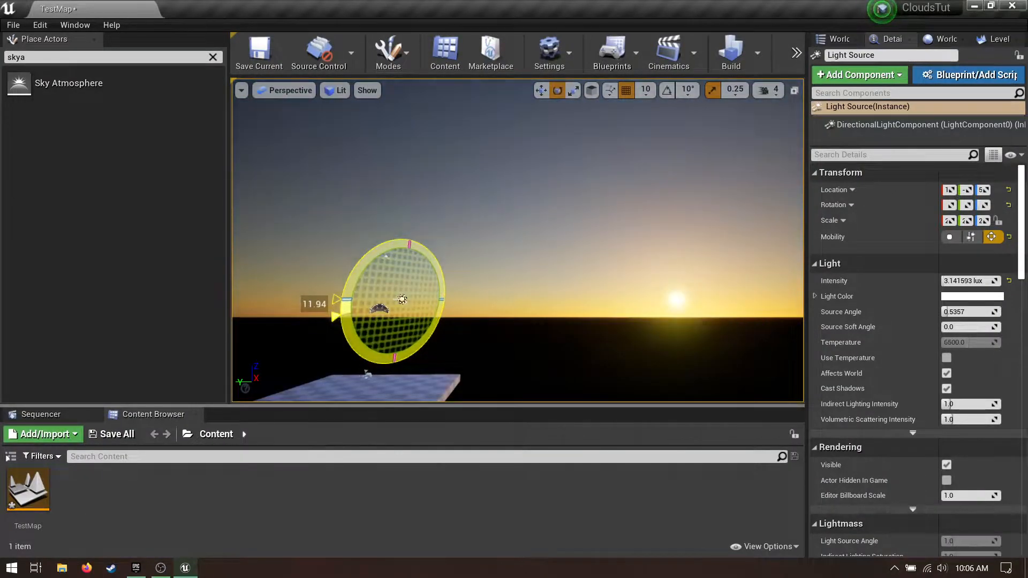
pyautogui.click(212, 57)
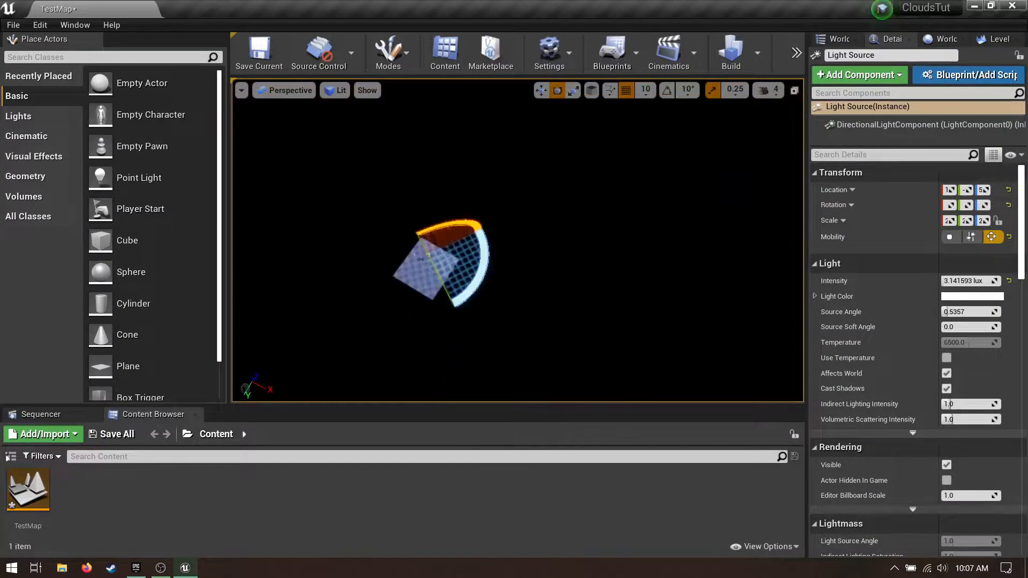
pyautogui.write('exp')
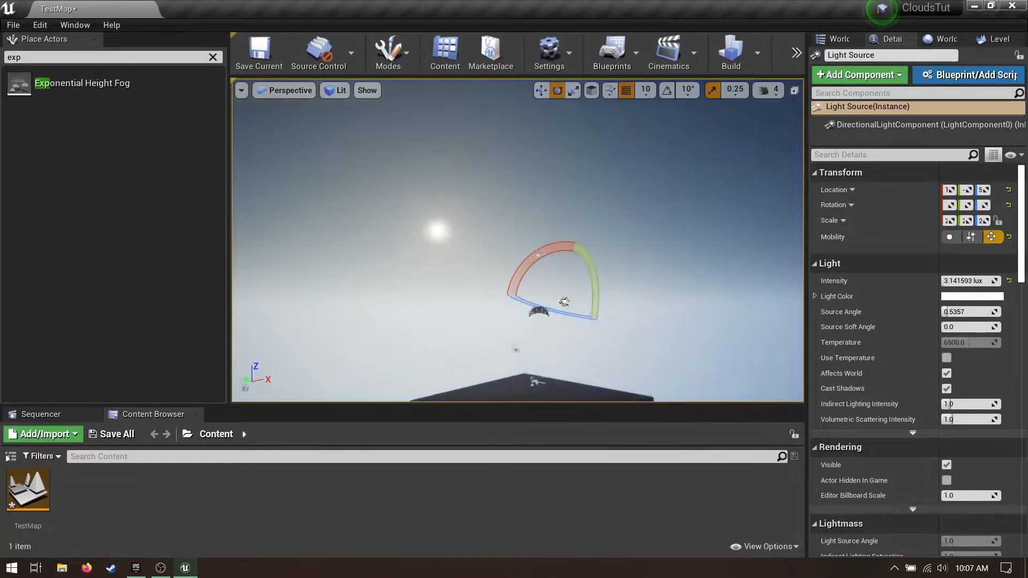
# Step: Bring up Project Settings from the Edit menu
pyautogui.click(40, 25)
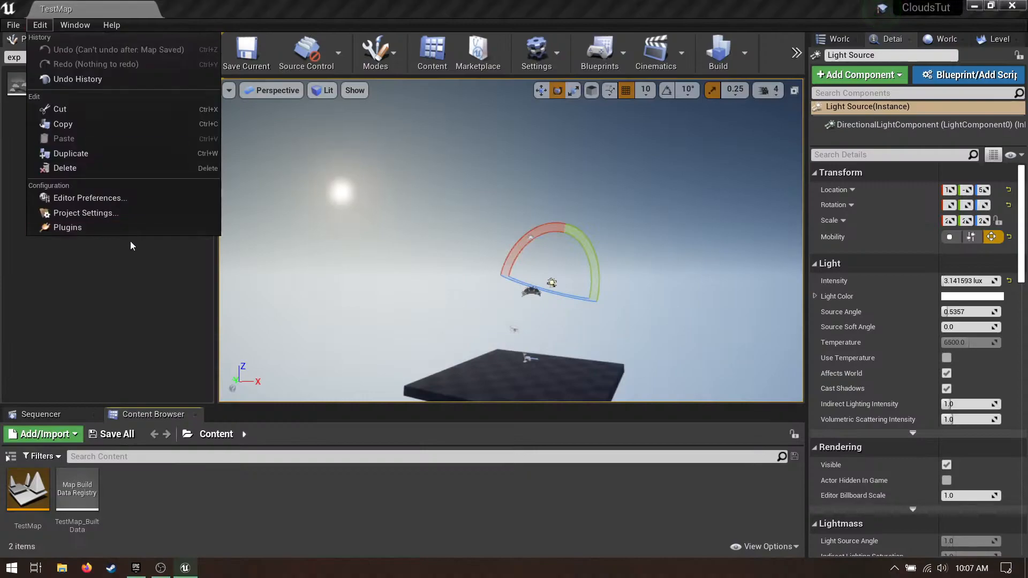
pyautogui.click(85, 212)
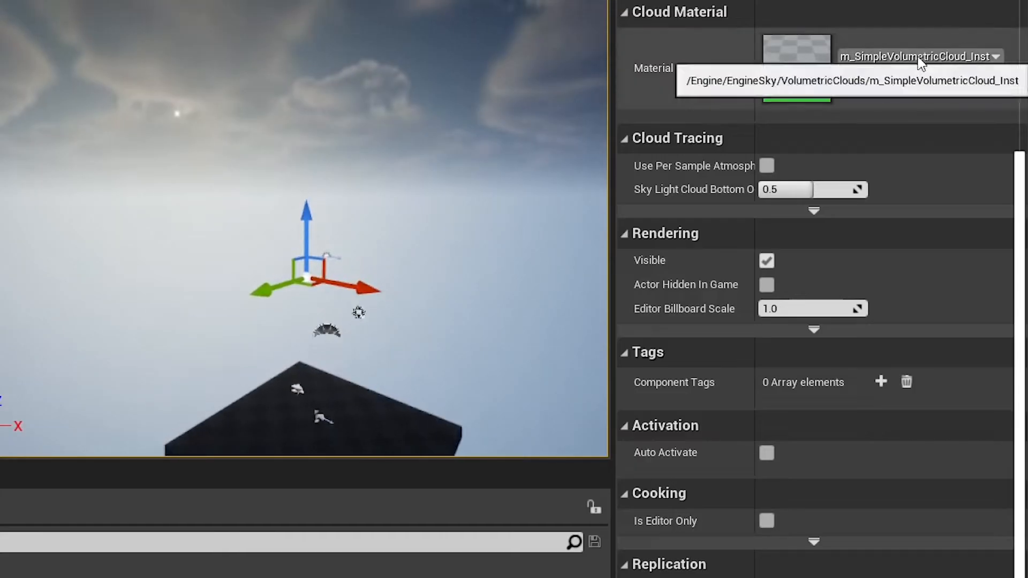
# Step: Show engine content, pick m_SimpleVolumetricCloud_Inst as cloud material, and restart after the crash
pyautogui.click(993, 55)
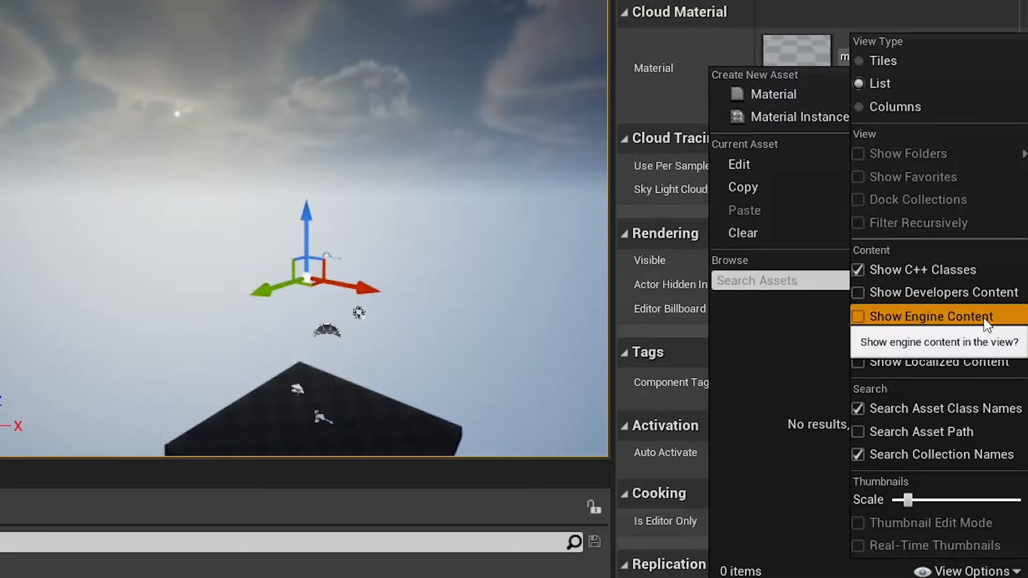
pyautogui.write('simpl')
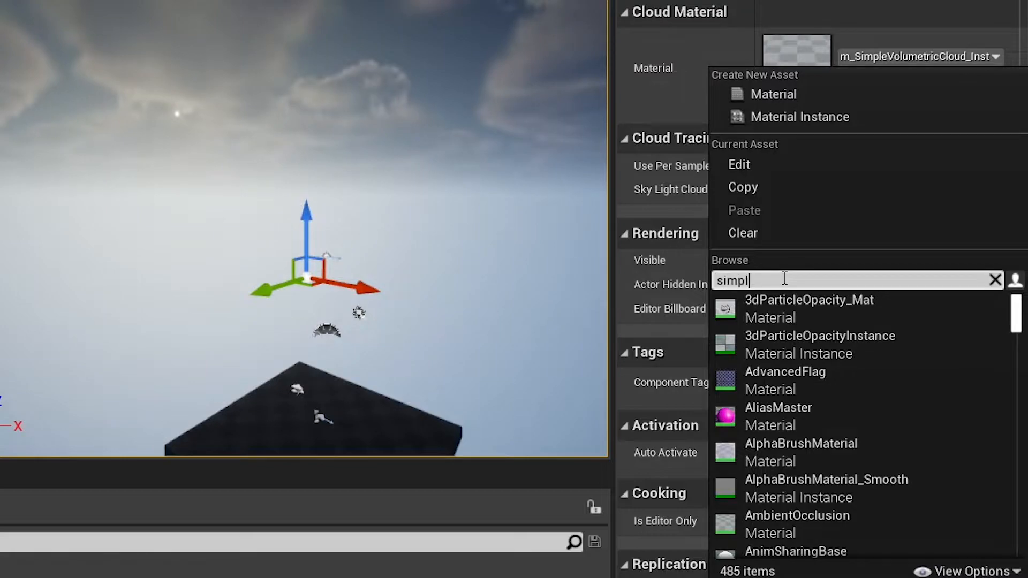
pyautogui.write('evol')
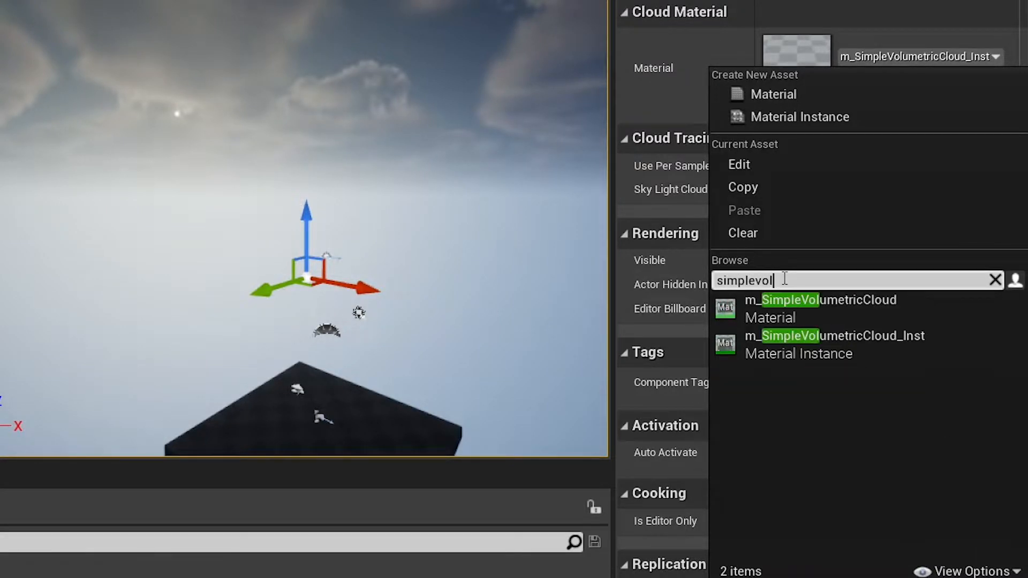
pyautogui.click(834, 343)
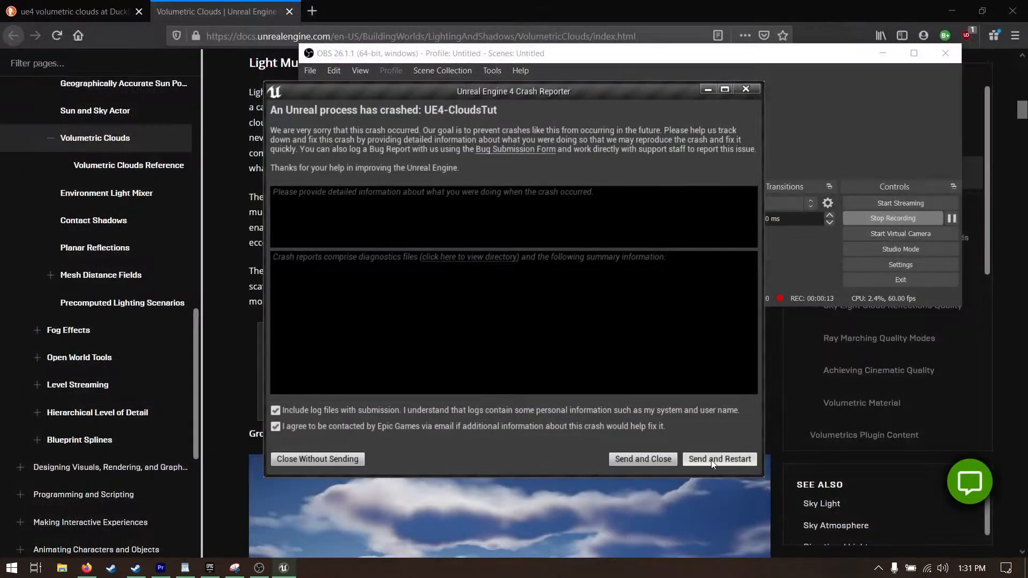
pyautogui.click(719, 459)
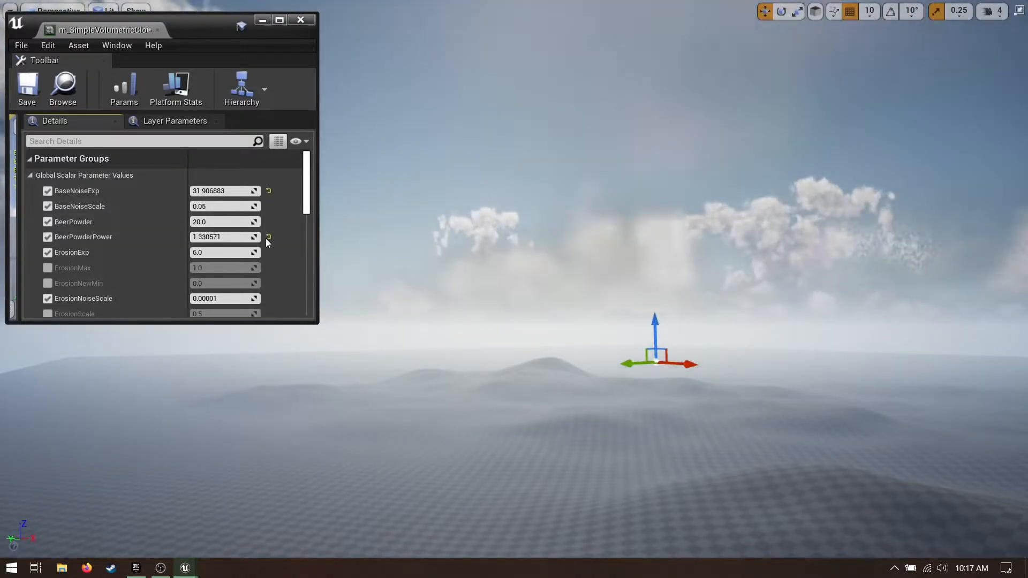
# Step: Scroll the MI_CLOUDS Details down to the MultiScattering contribution, eccentricity and occlusion parameters
pyautogui.scroll(-3)
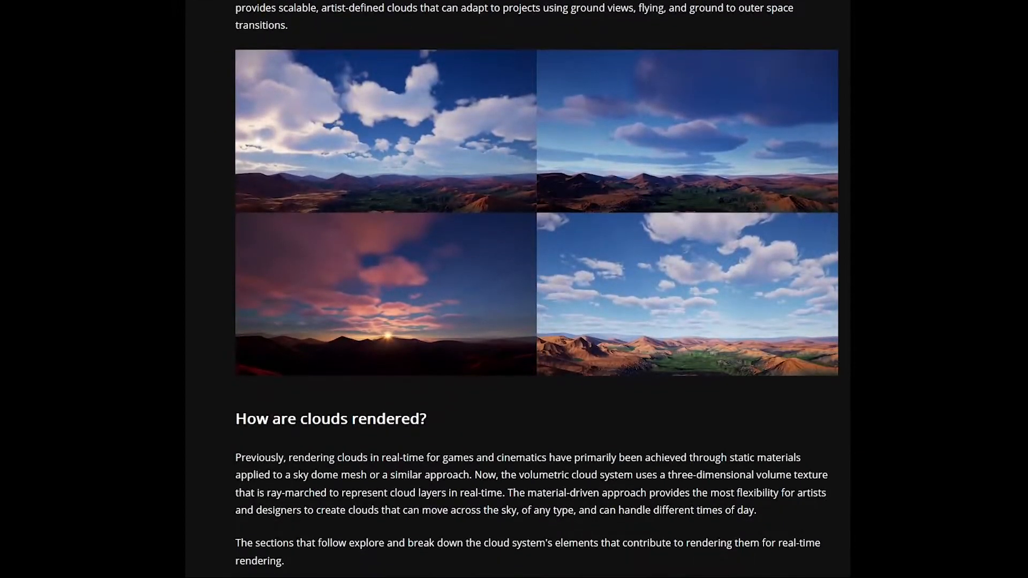
pyautogui.scroll(-3)
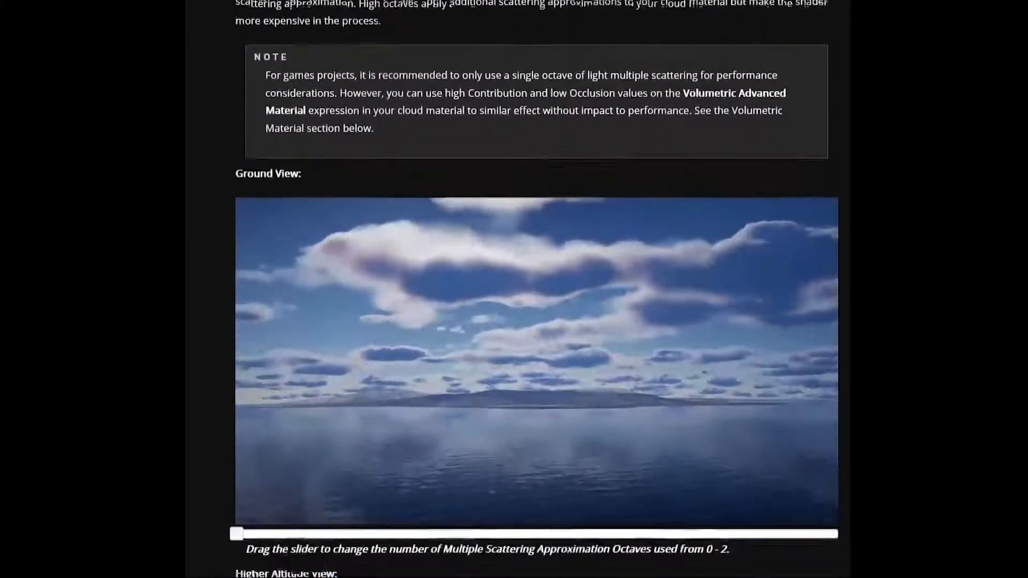
pyautogui.scroll(-3)
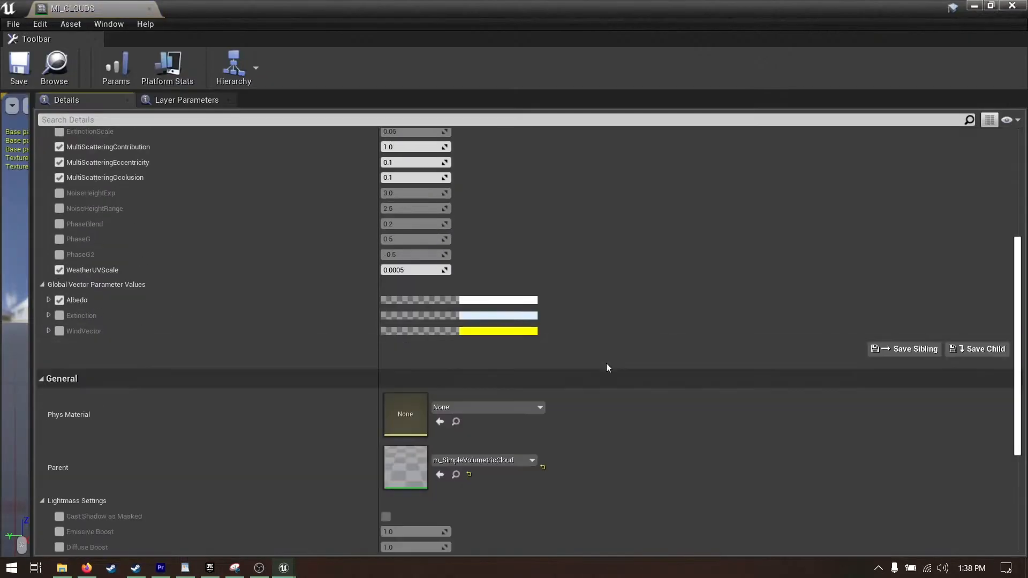
# Step: Raise MultiScatteringContribution and set MultiScatteringEccentricity to 0.01
pyautogui.click(468, 474)
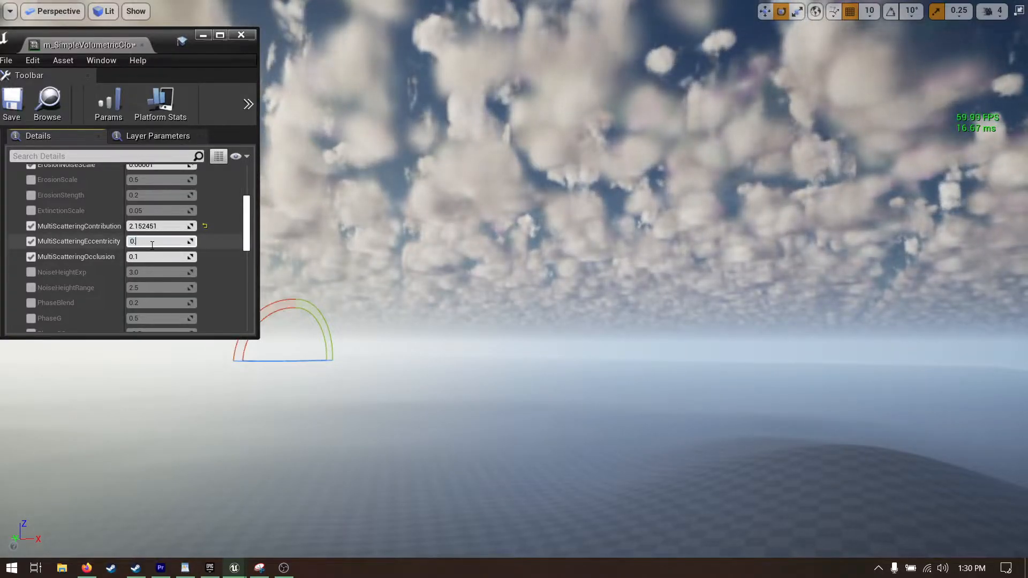
pyautogui.write('0.01')
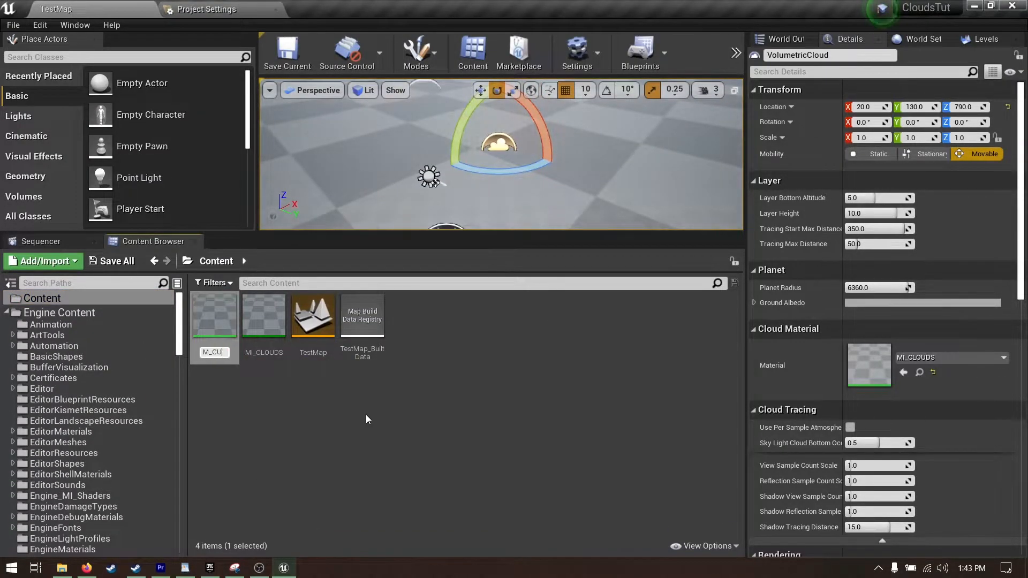
# Step: Set the Volumetric Cloud's Layer Bottom Altitude to 0.0
pyautogui.doubleClick(263, 315)
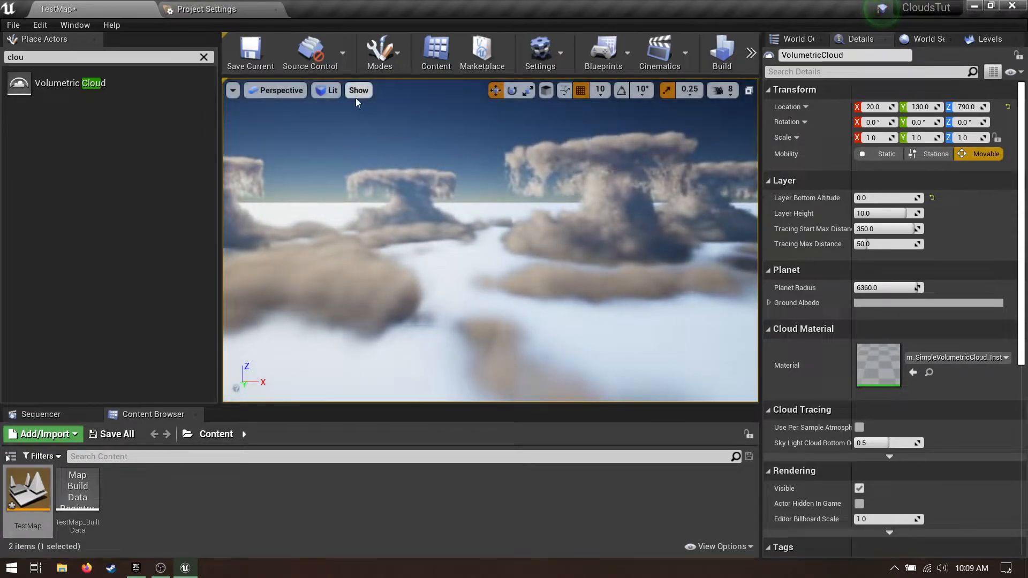
pyautogui.click(379, 53)
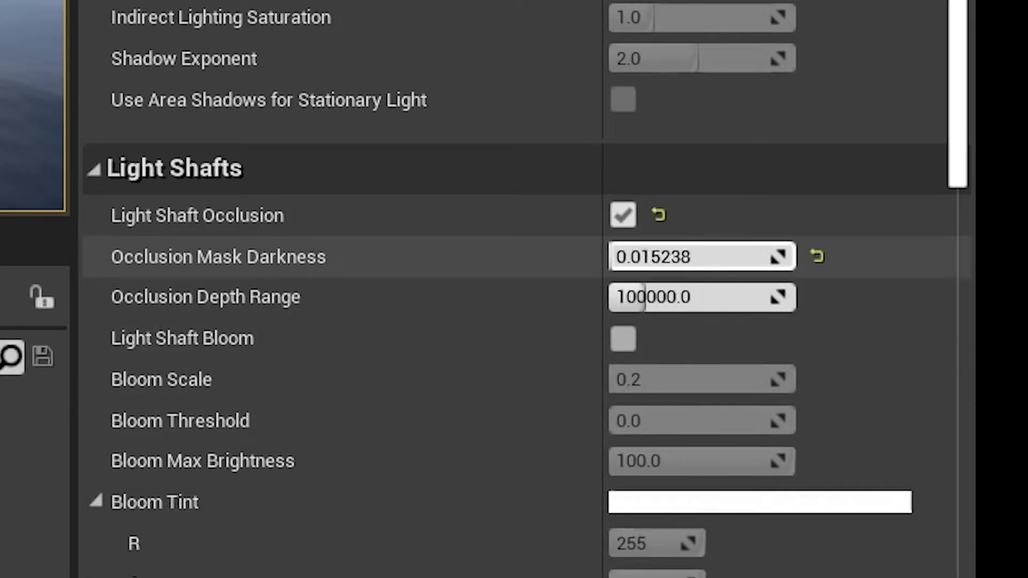
# Step: Set Cloud Shadow Map Resolution Scale to 0.25 and adjust the Cloud Scattered Luminance colour
pyautogui.scroll(-3)
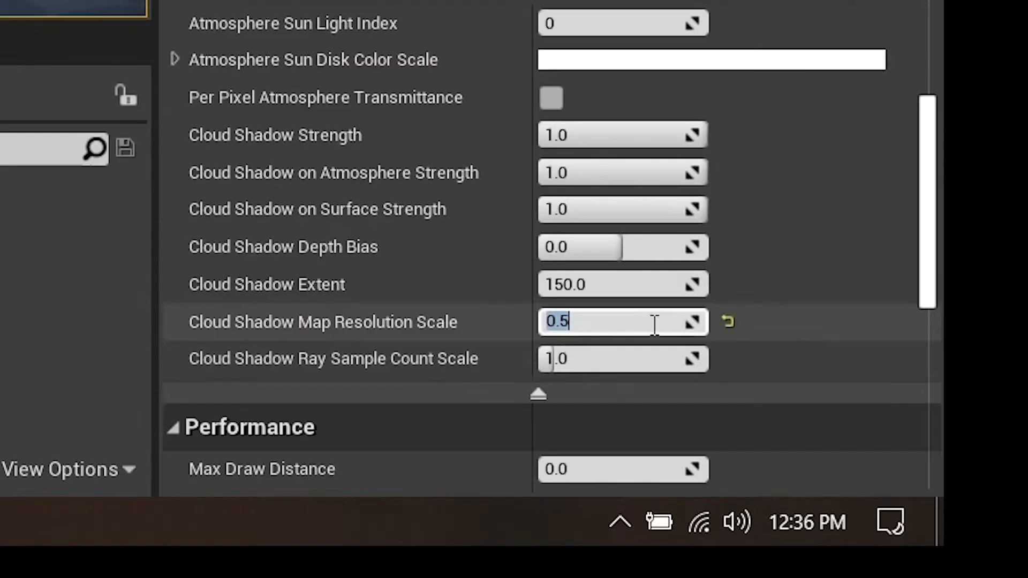
pyautogui.write('0.25')
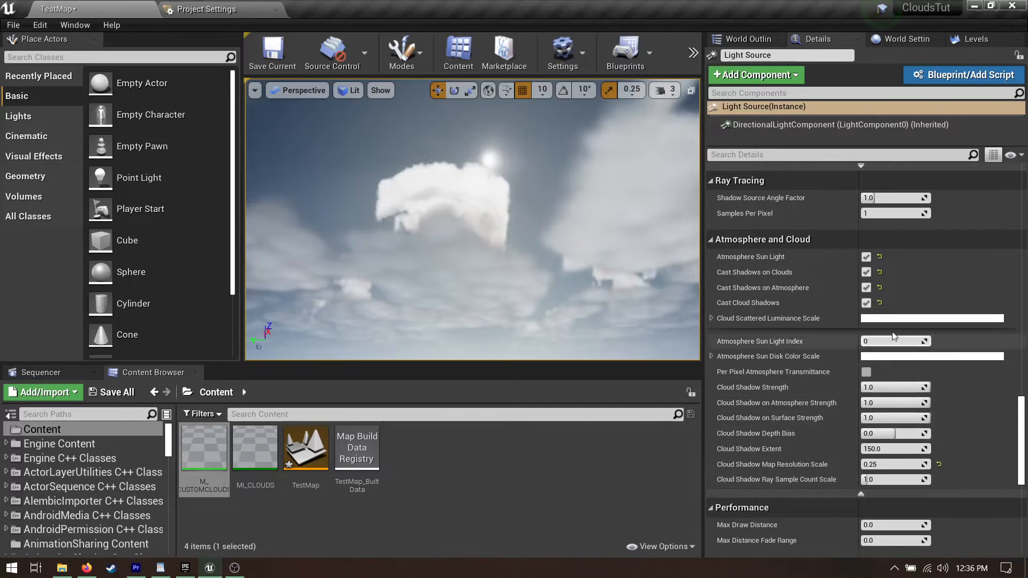
pyautogui.click(930, 355)
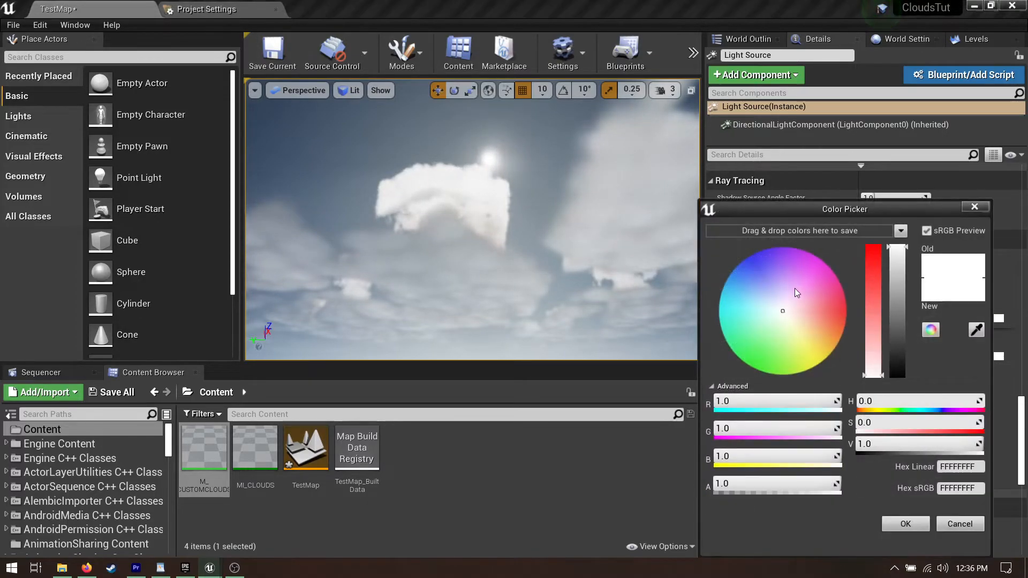
pyautogui.click(749, 304)
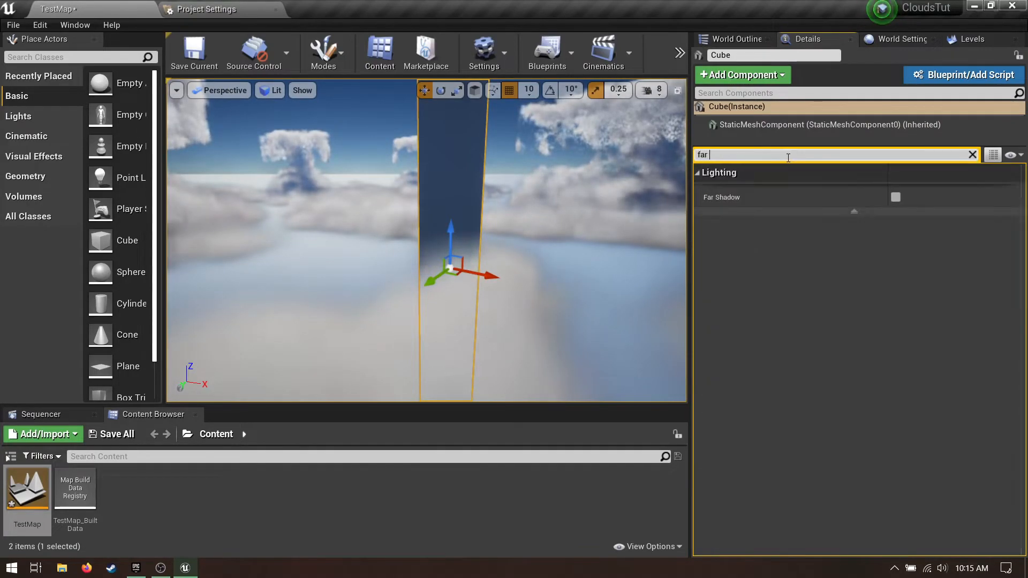
# Step: Filter the Cube's Details for the Far Shadow option
pyautogui.write('s')
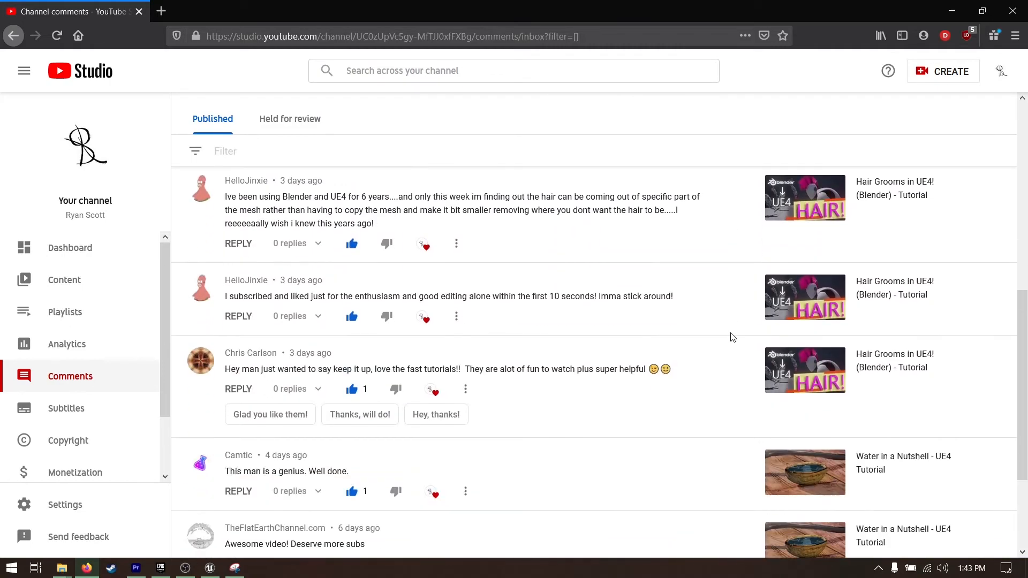
pyautogui.scroll(-3)
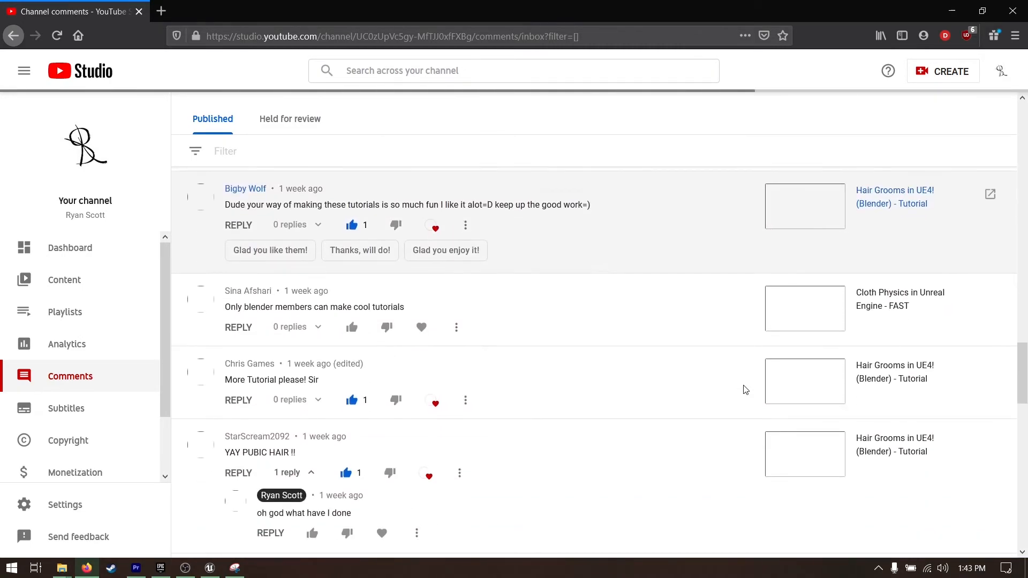
pyautogui.scroll(-3)
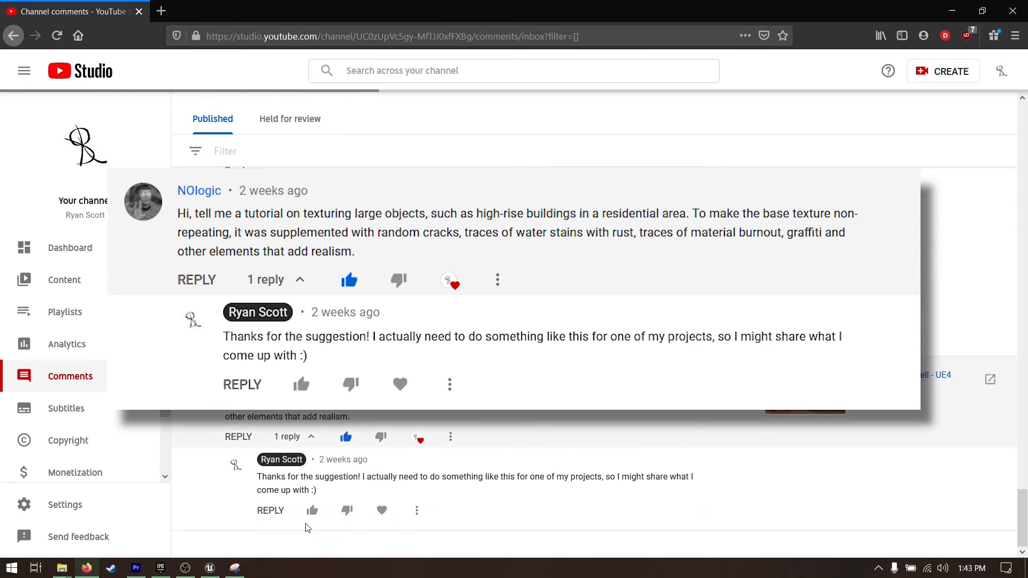
pyautogui.scroll(-3)
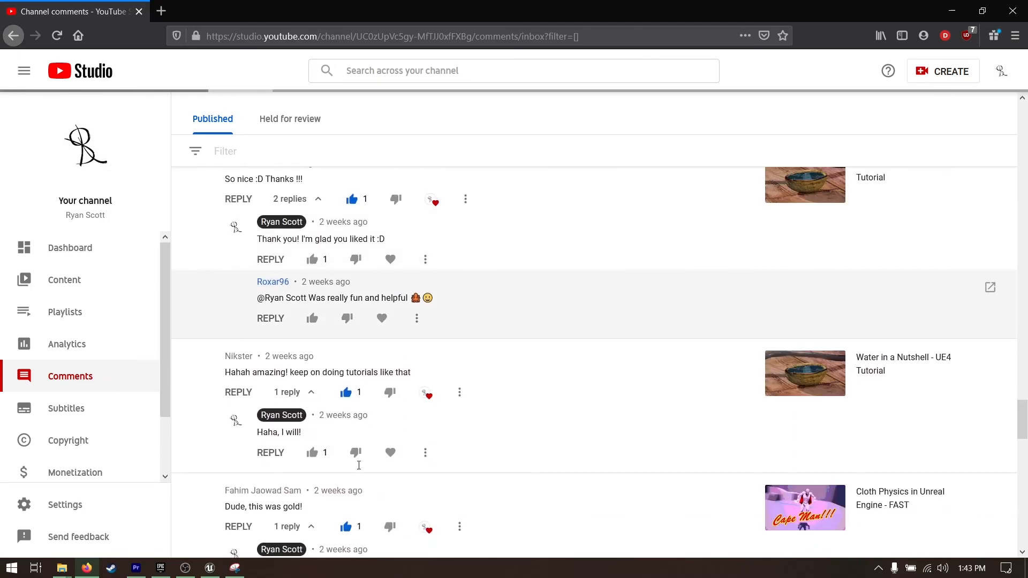